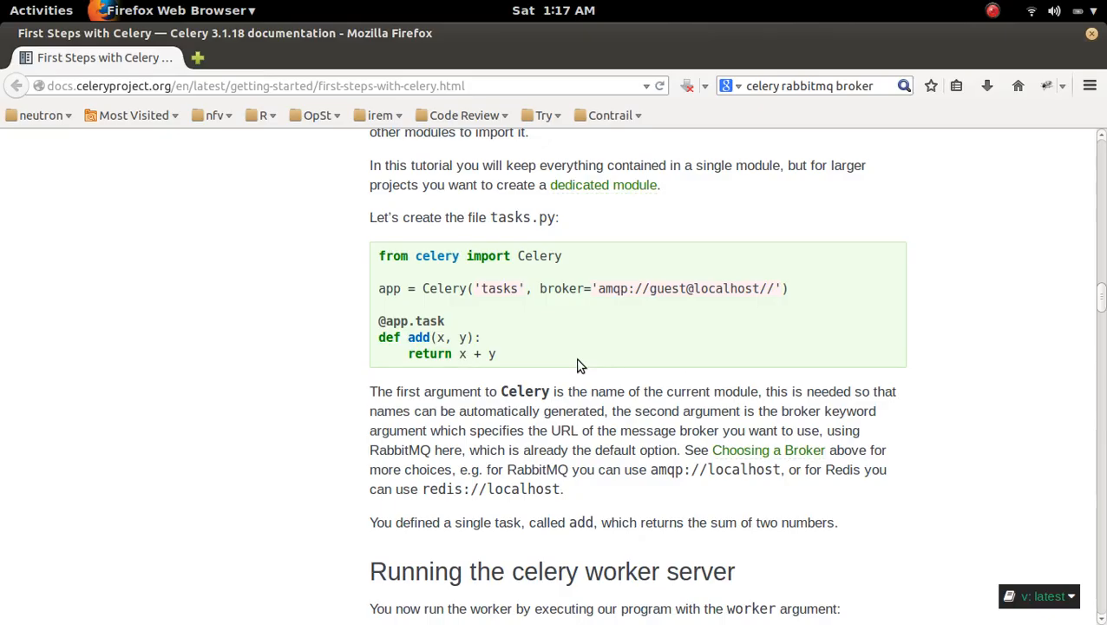
pyautogui.moveTo(490, 373)
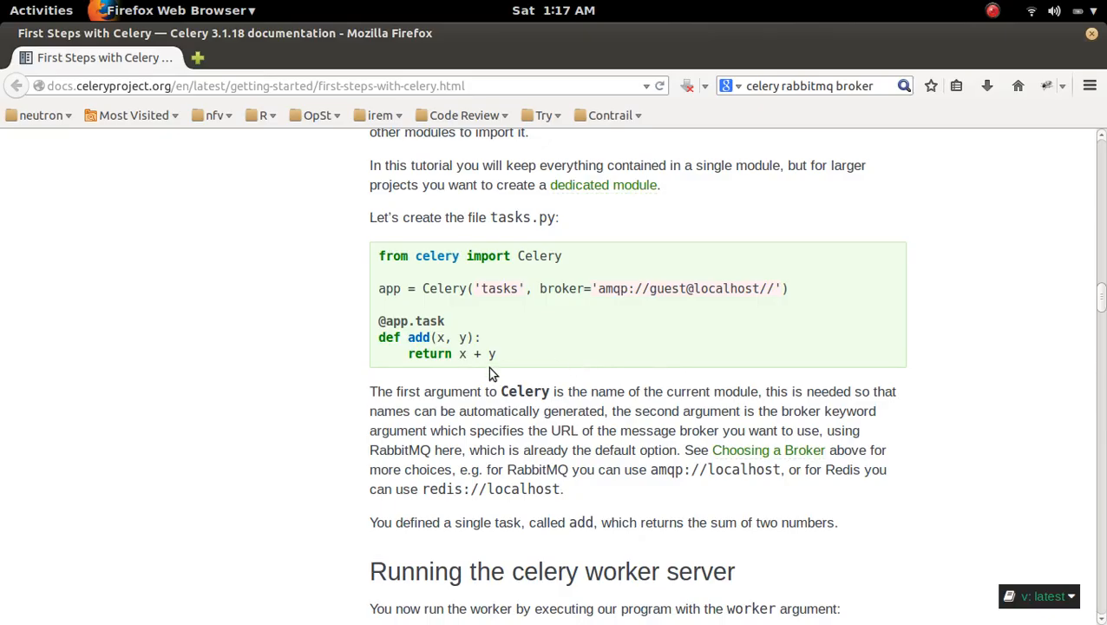
pyautogui.moveTo(512, 350)
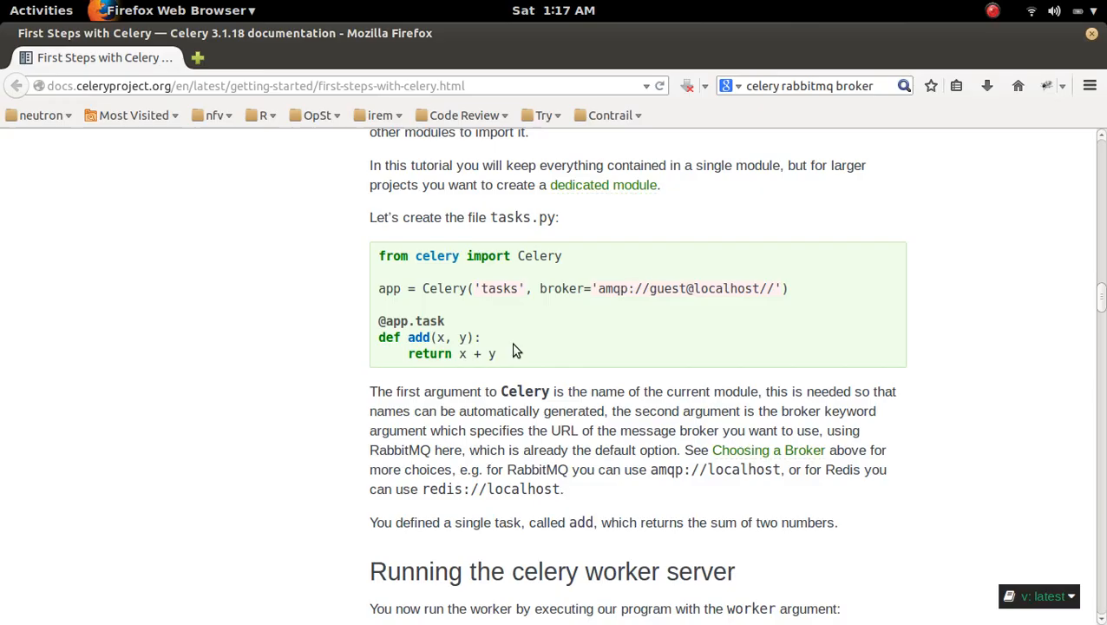
# Step: Open tasks.py in vim, proceeding past the swap-file warning
pyautogui.doubleClick(506, 217)
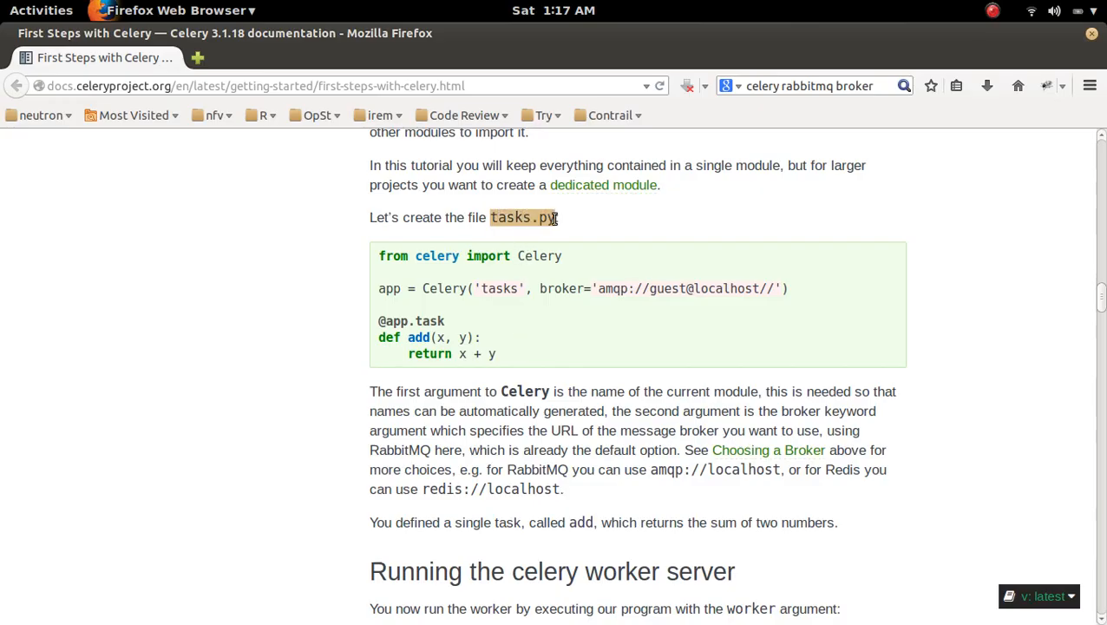
pyautogui.moveTo(572, 231)
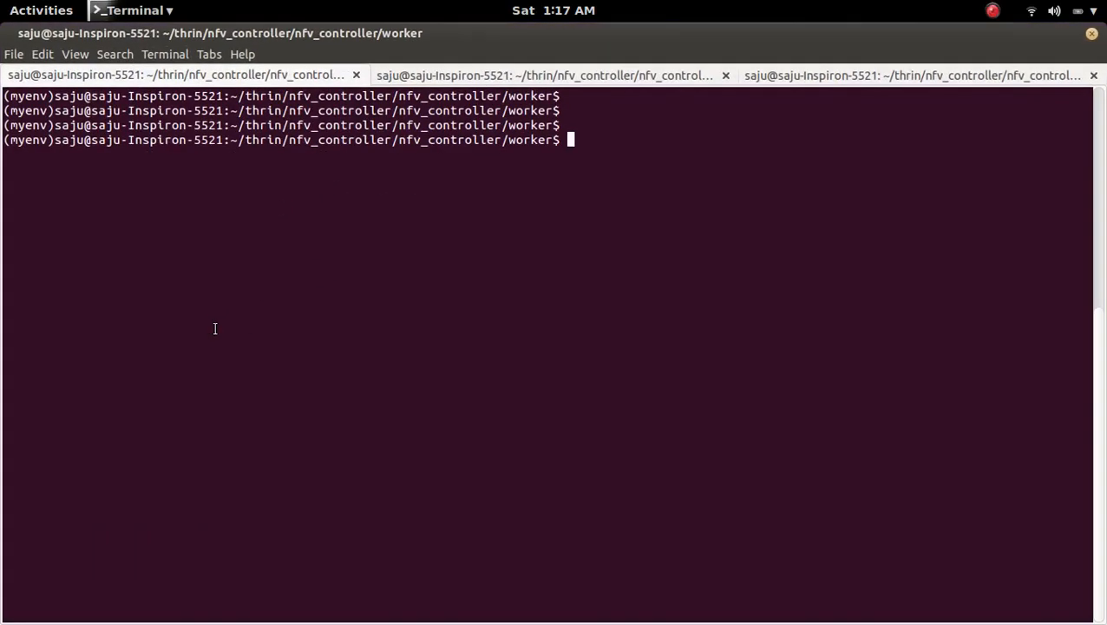
pyautogui.write('vim tas')
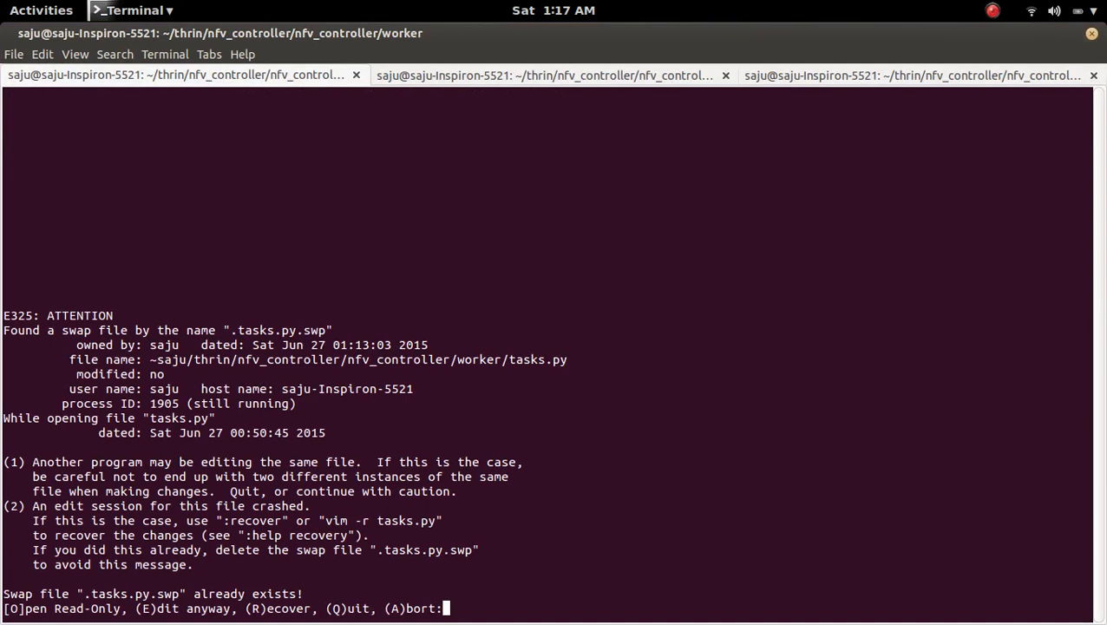
pyautogui.press('e')
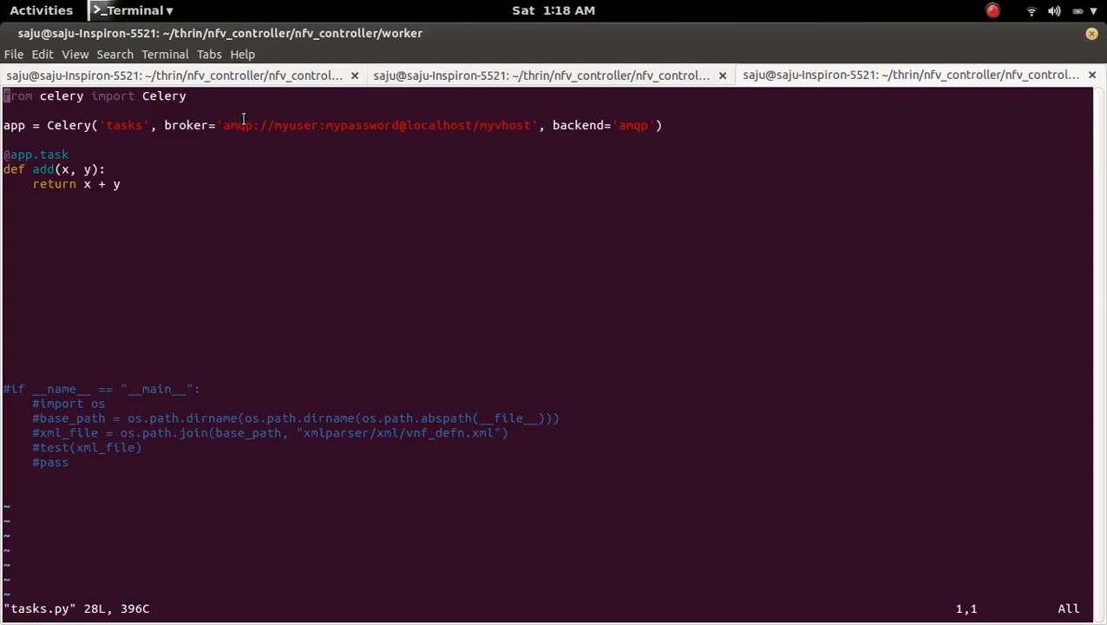
pyautogui.doubleClick(184, 125)
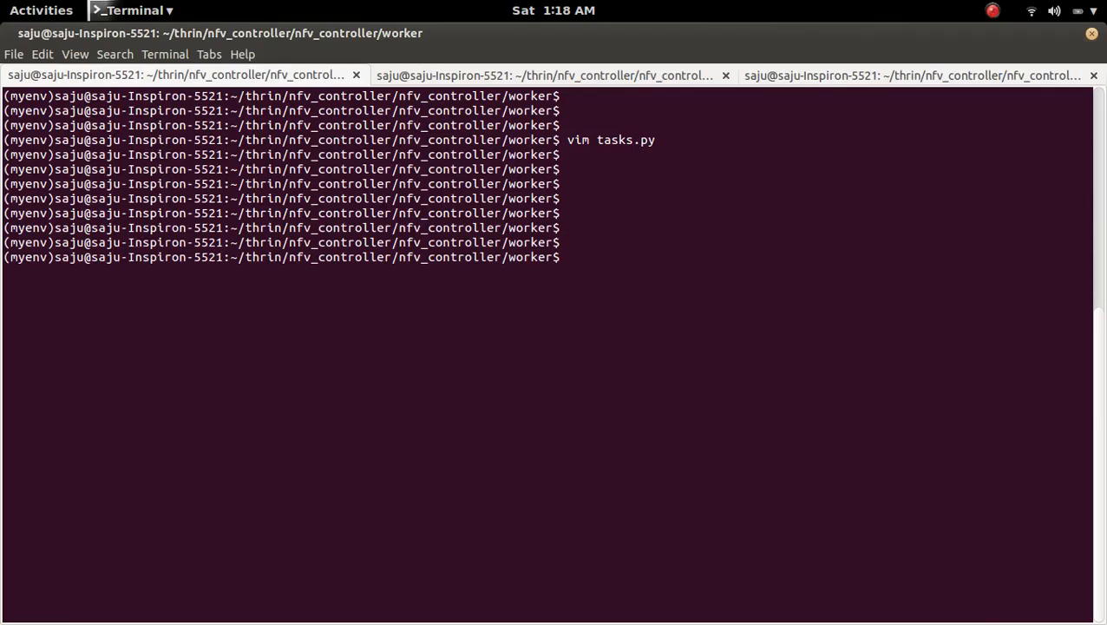
# Step: List the directory, then start the Celery worker for tasks with --loglevel=info
pyautogui.write('ls')
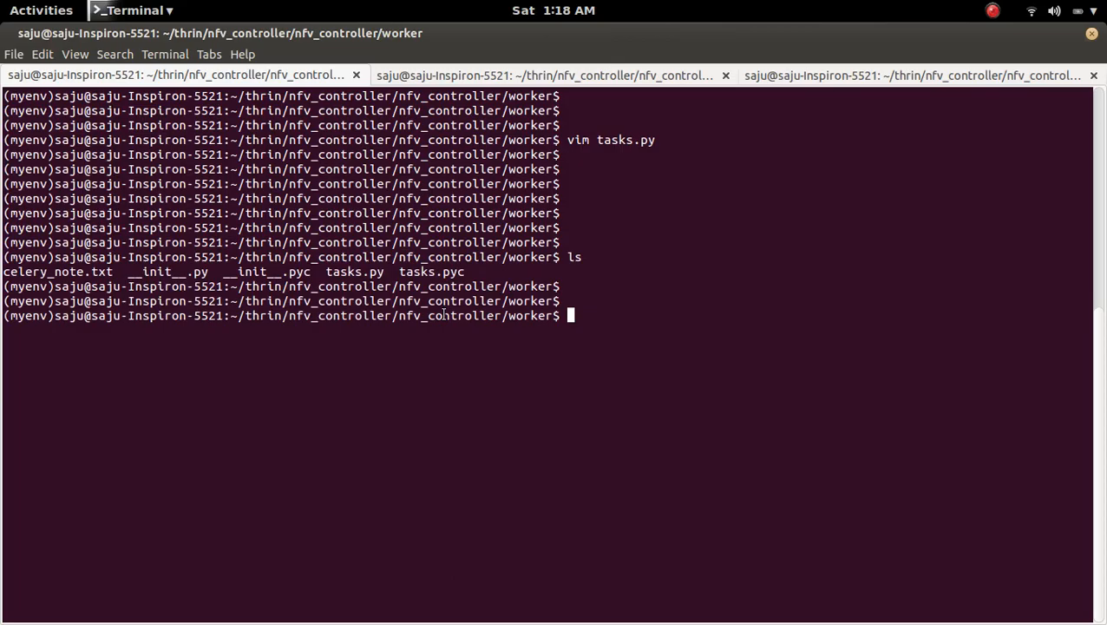
pyautogui.doubleClick(354, 270)
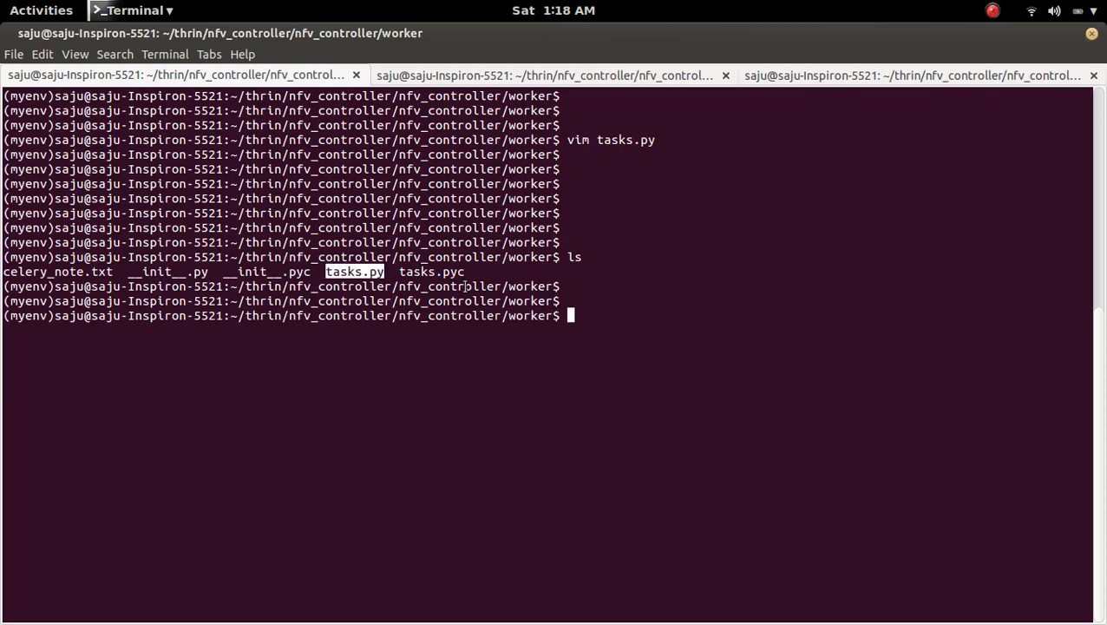
pyautogui.write('vim tasks.py')
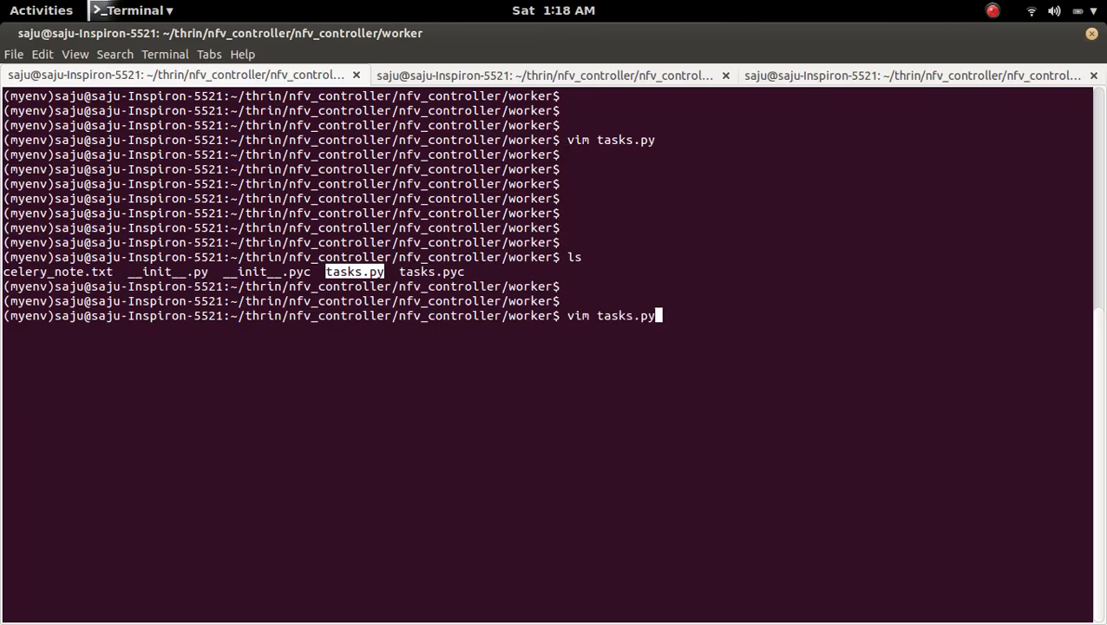
pyautogui.write('celery -A tasks worker --loglevel=info')
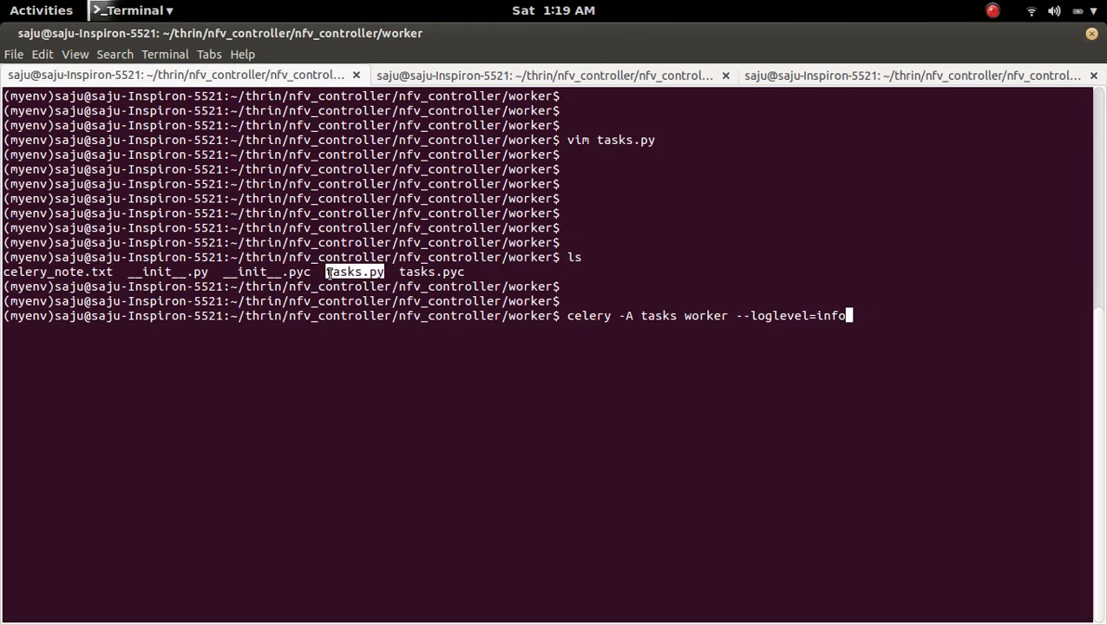
pyautogui.doubleClick(661, 315)
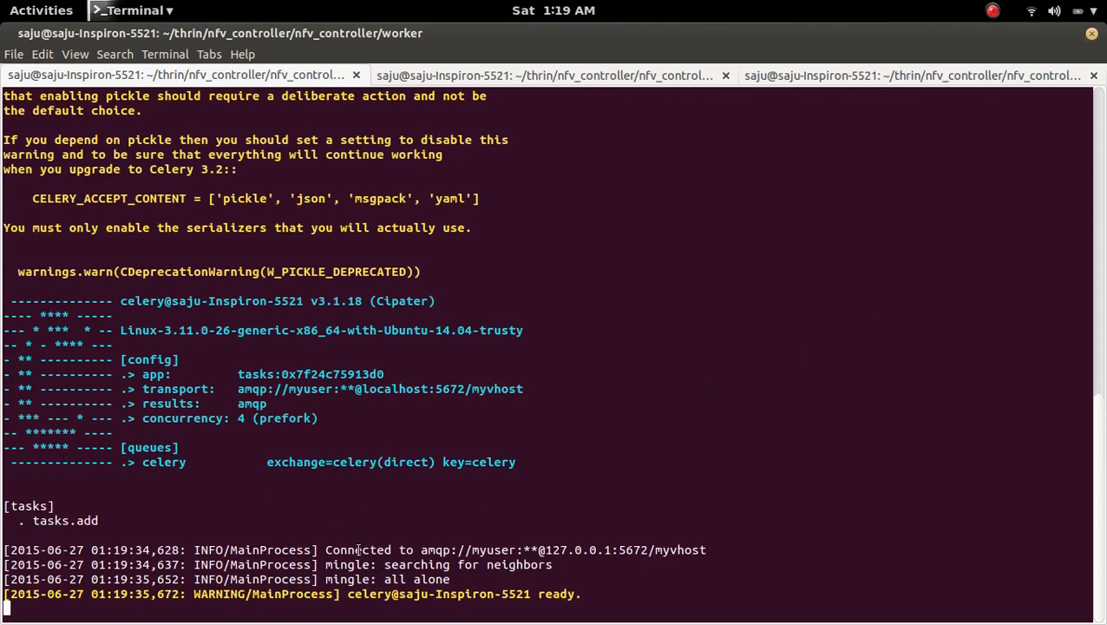
# Step: Highlight the worker's ready message in the Celery log
pyautogui.moveTo(350, 549); pyautogui.dragTo(587, 549)
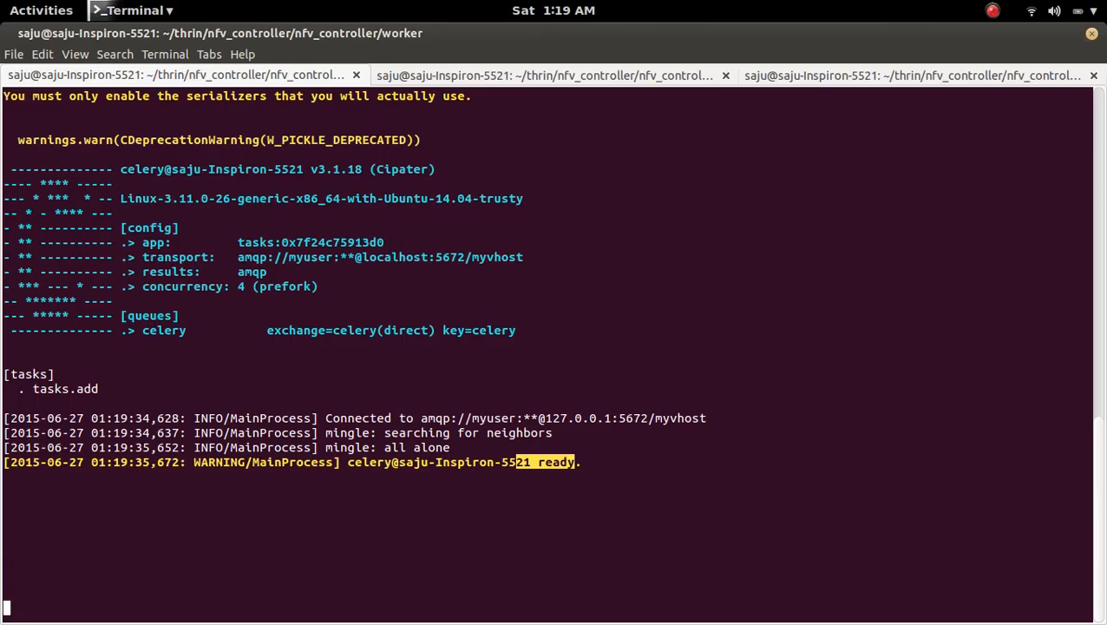
pyautogui.moveTo(630, 222)
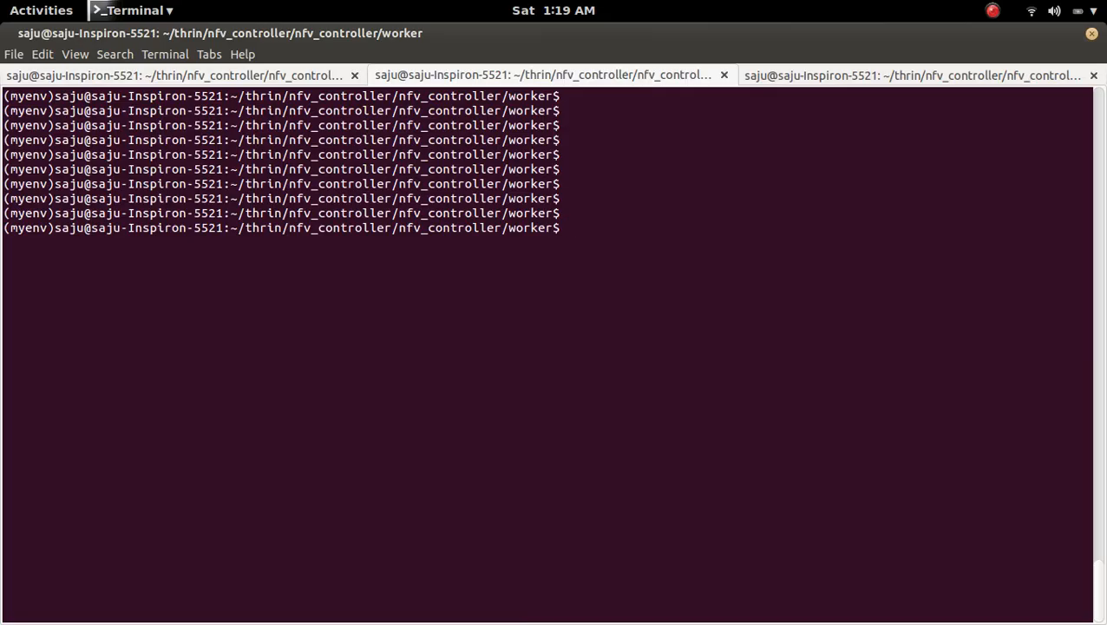
# Step: Start a Python shell and run 'from tasks import add'
pyautogui.write('python')
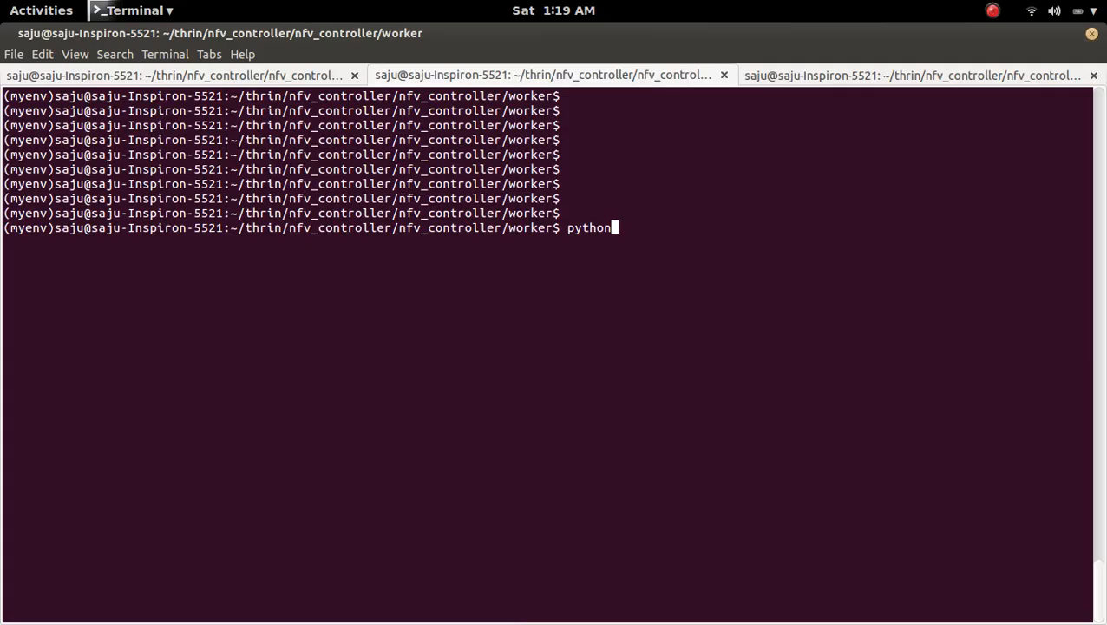
pyautogui.write('fr')
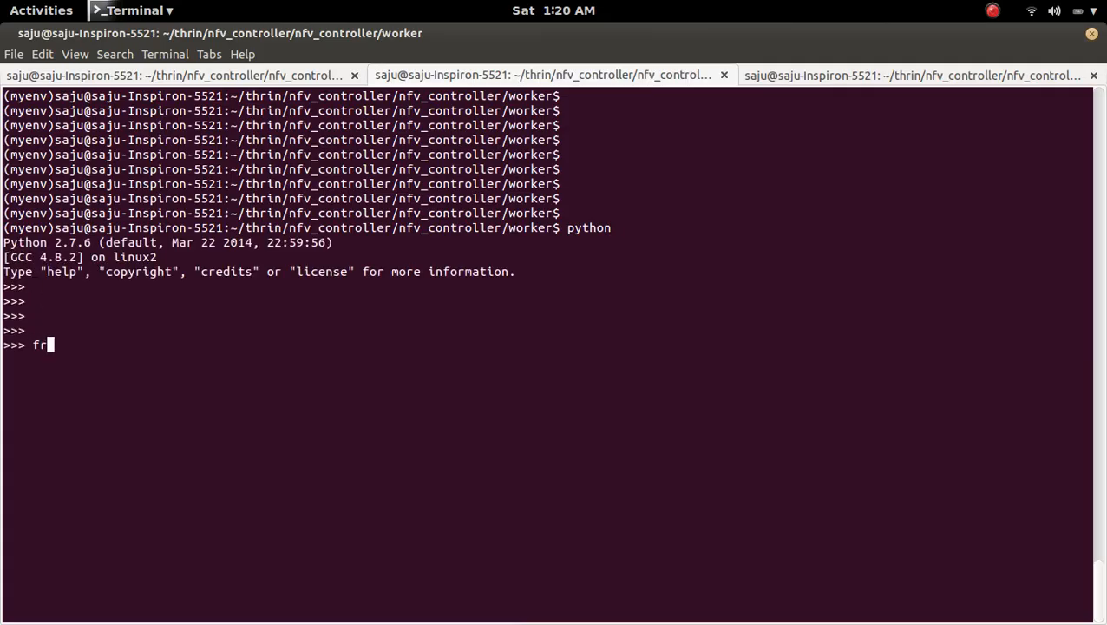
pyautogui.write('om')
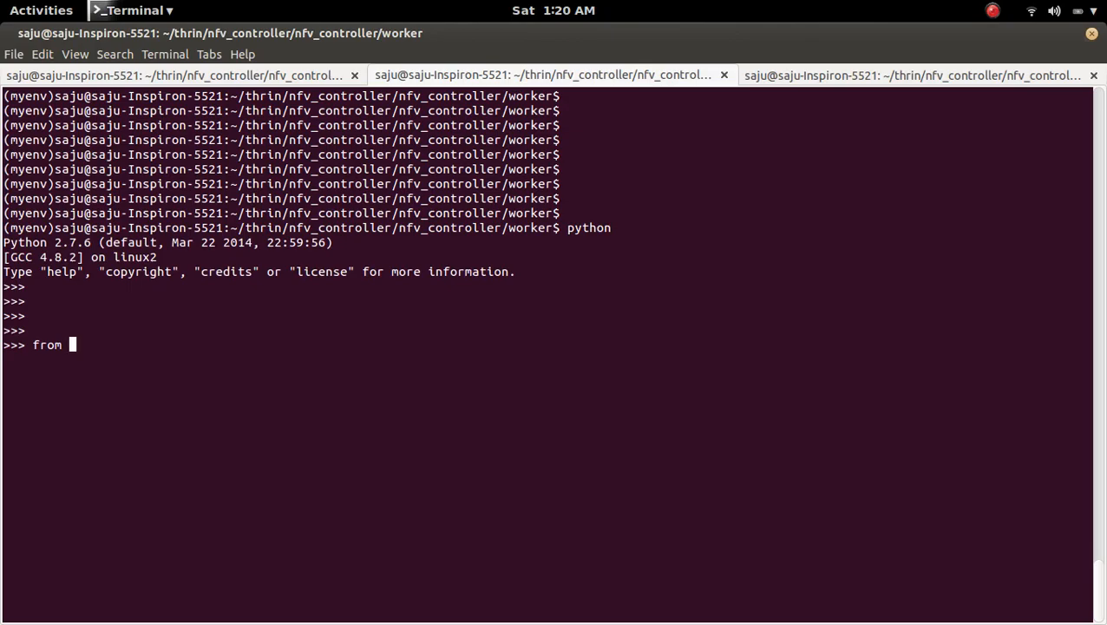
pyautogui.write('tasks im')
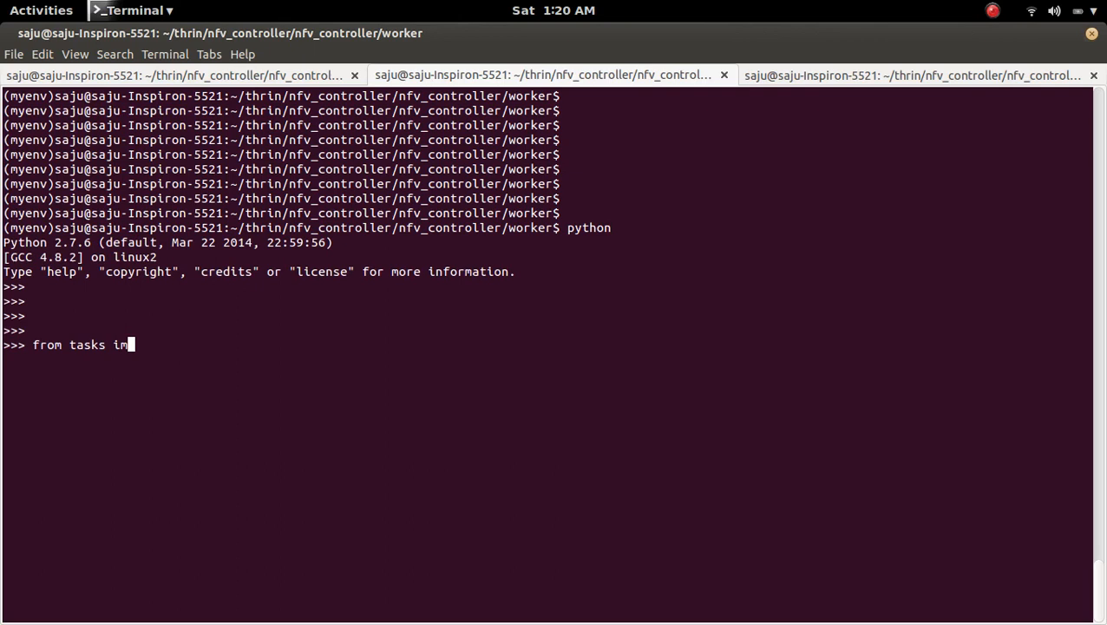
pyautogui.write('port add')
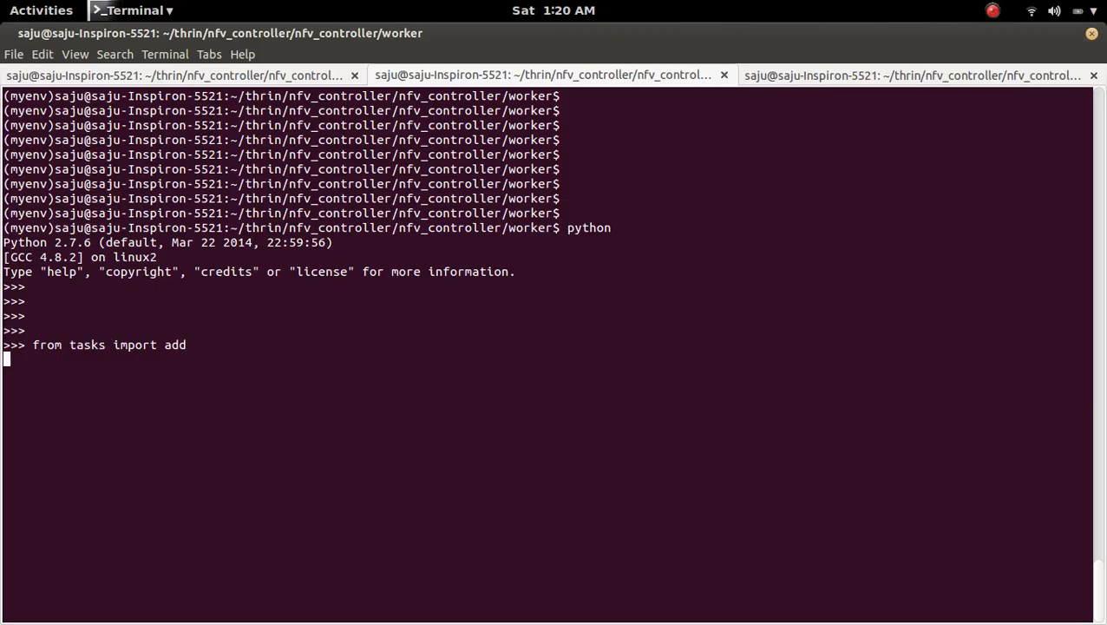
pyautogui.press('Return')
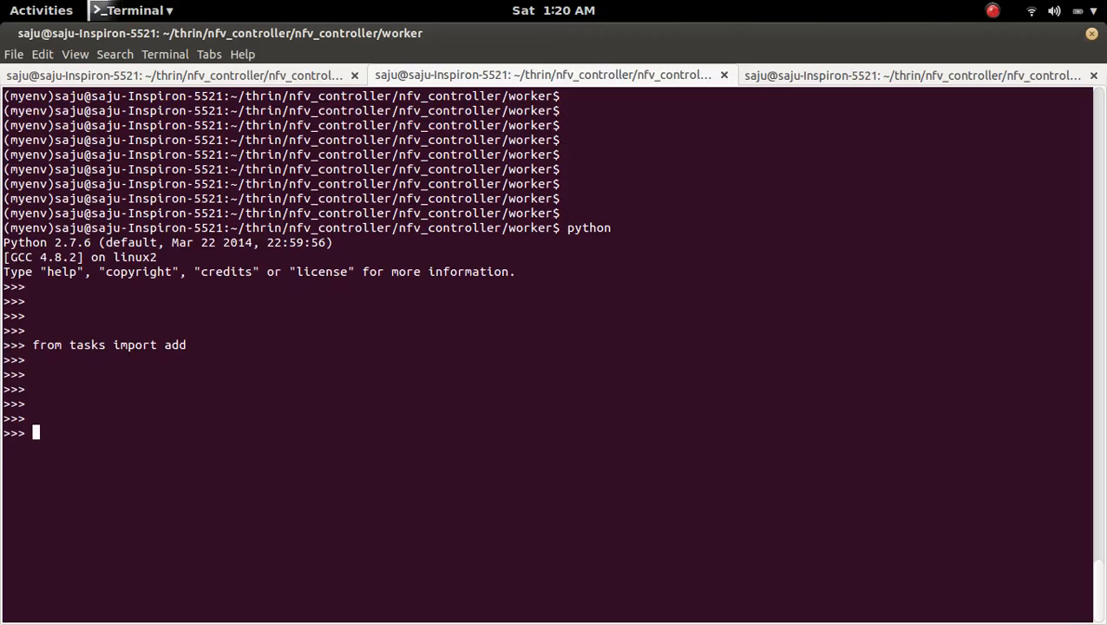
# Step: Queue the task with r = add.delay(2, 4)
pyautogui.write('r =')
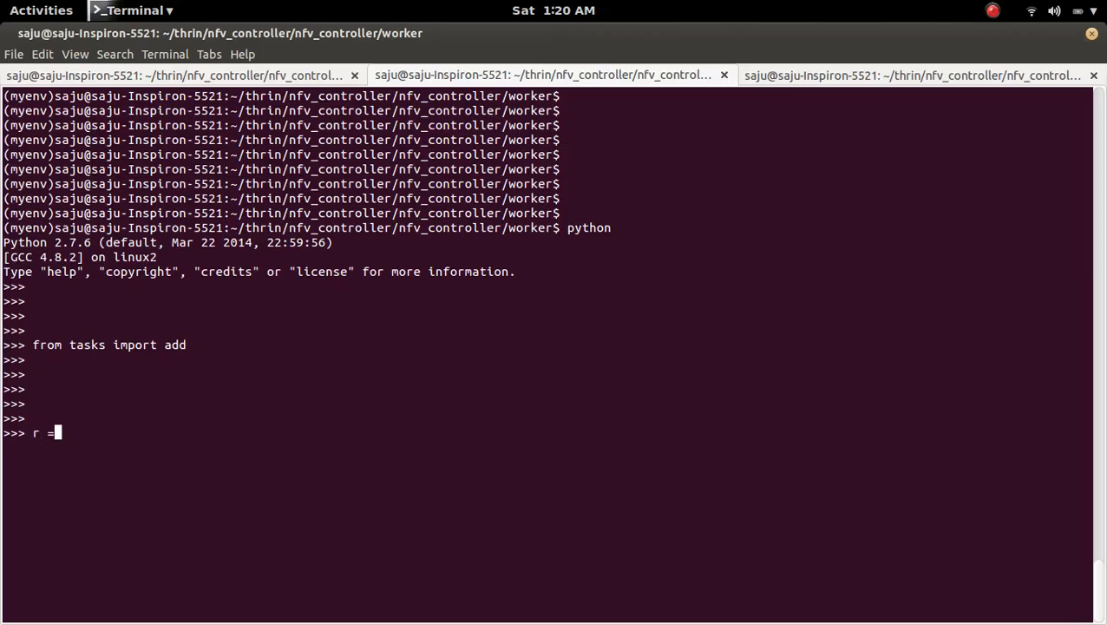
pyautogui.write('add.')
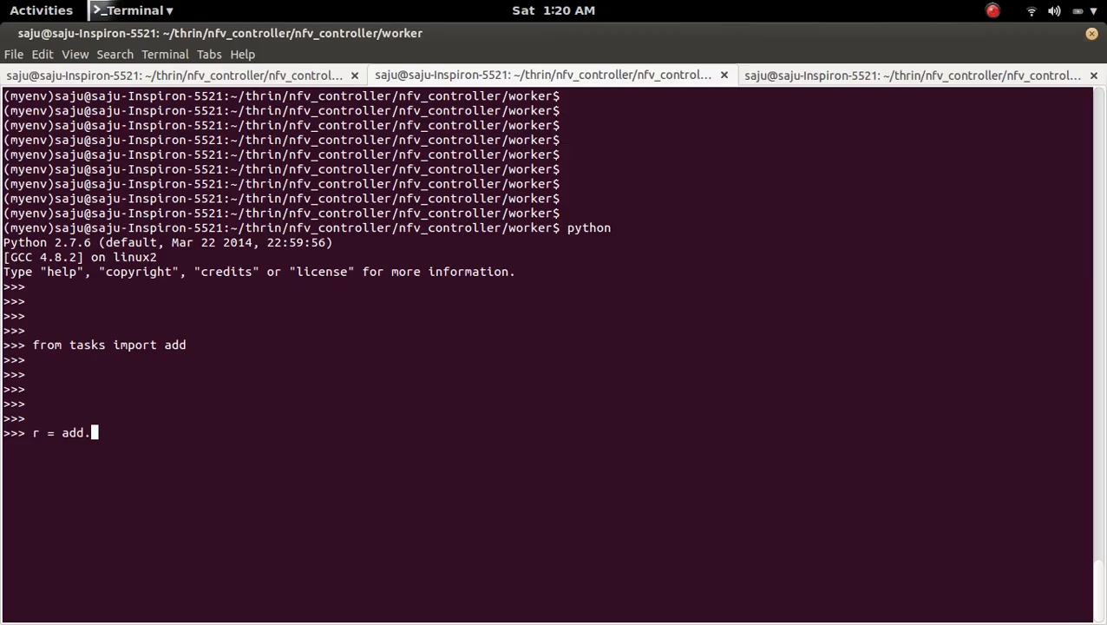
pyautogui.write('delay')
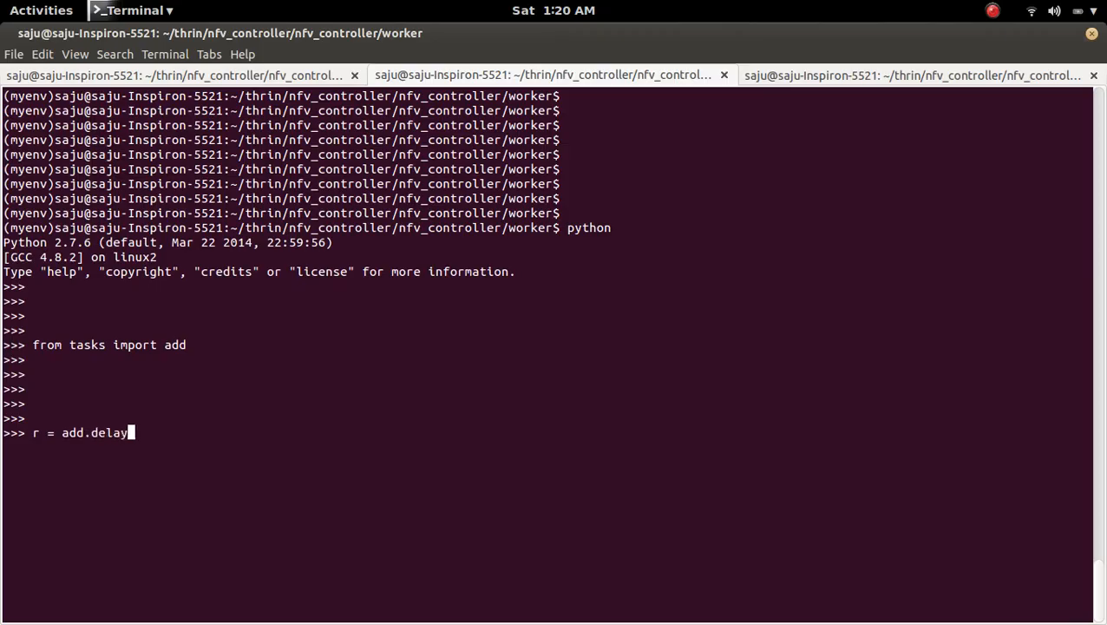
pyautogui.write('(2,')
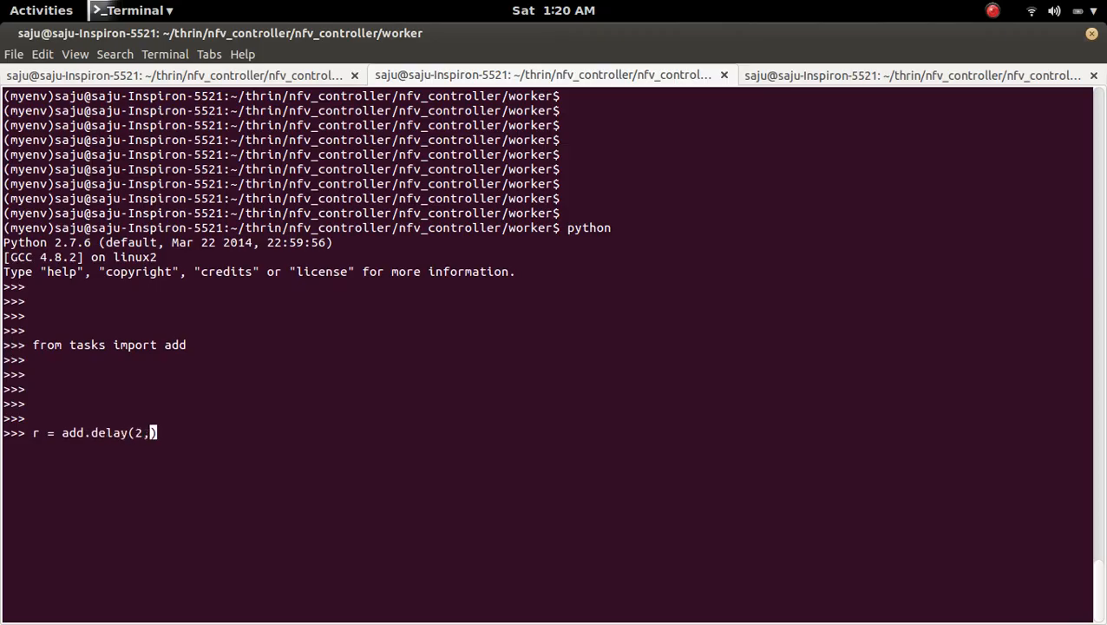
pyautogui.write('4')
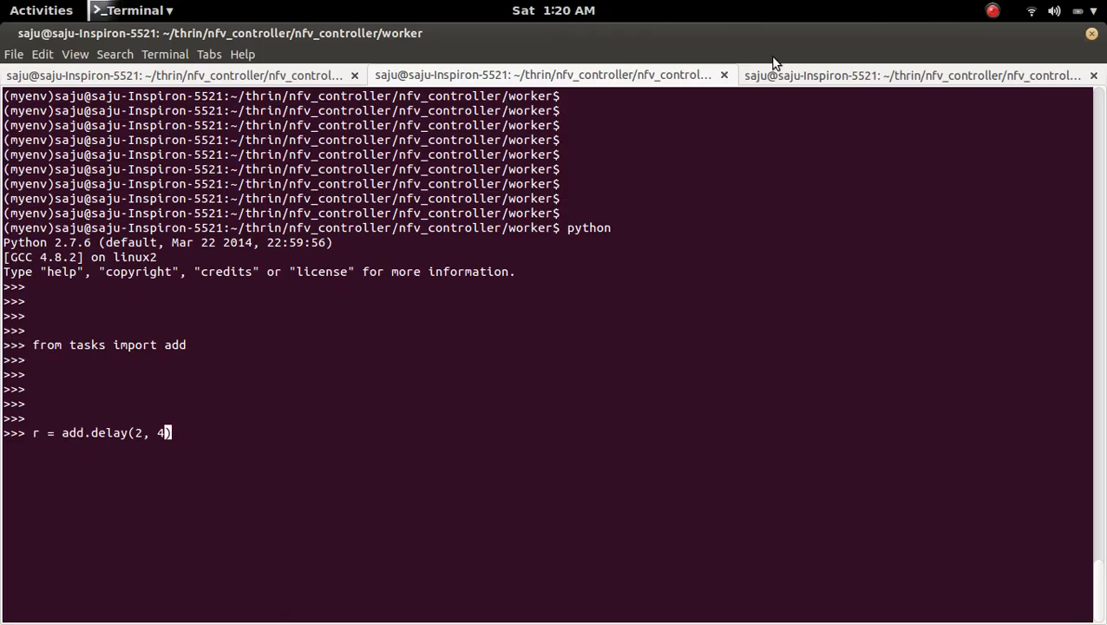
pyautogui.click(911, 74)
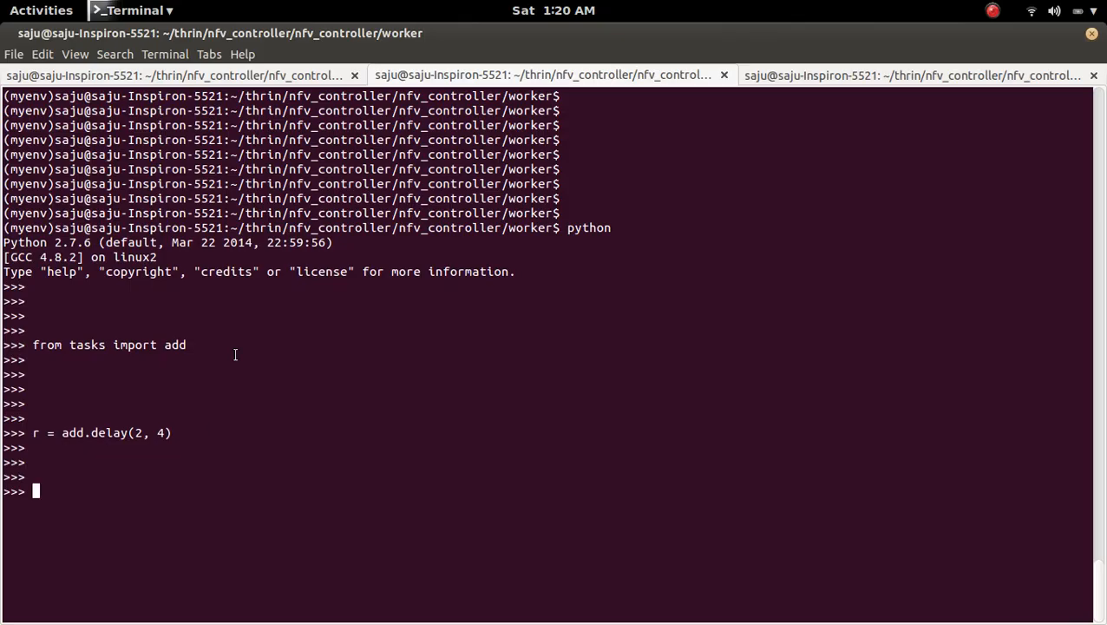
pyautogui.click(174, 75)
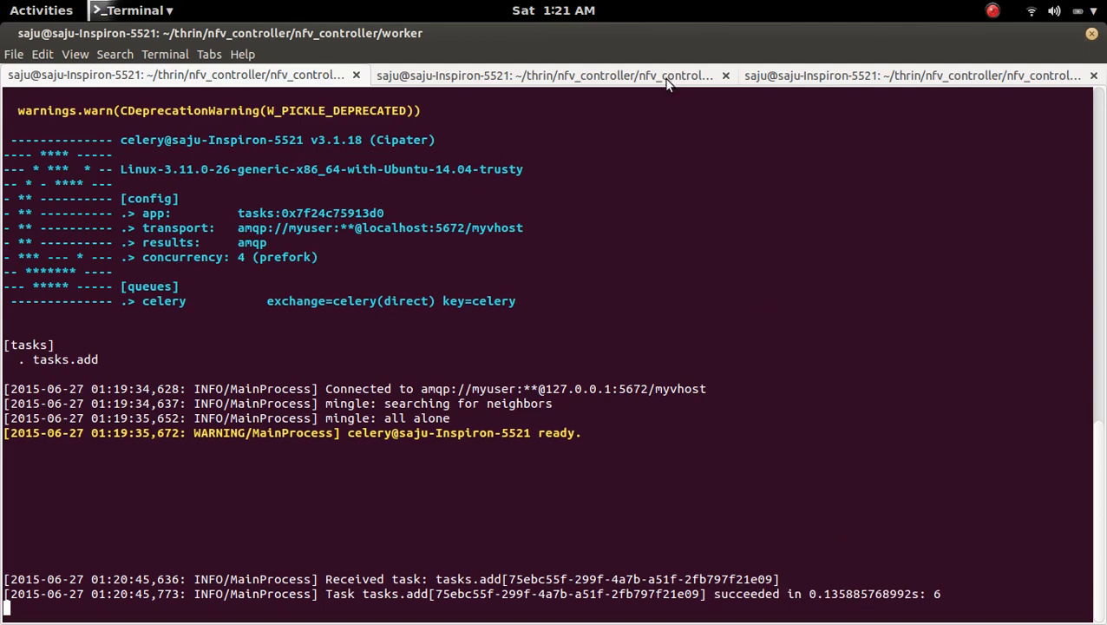
pyautogui.click(545, 77)
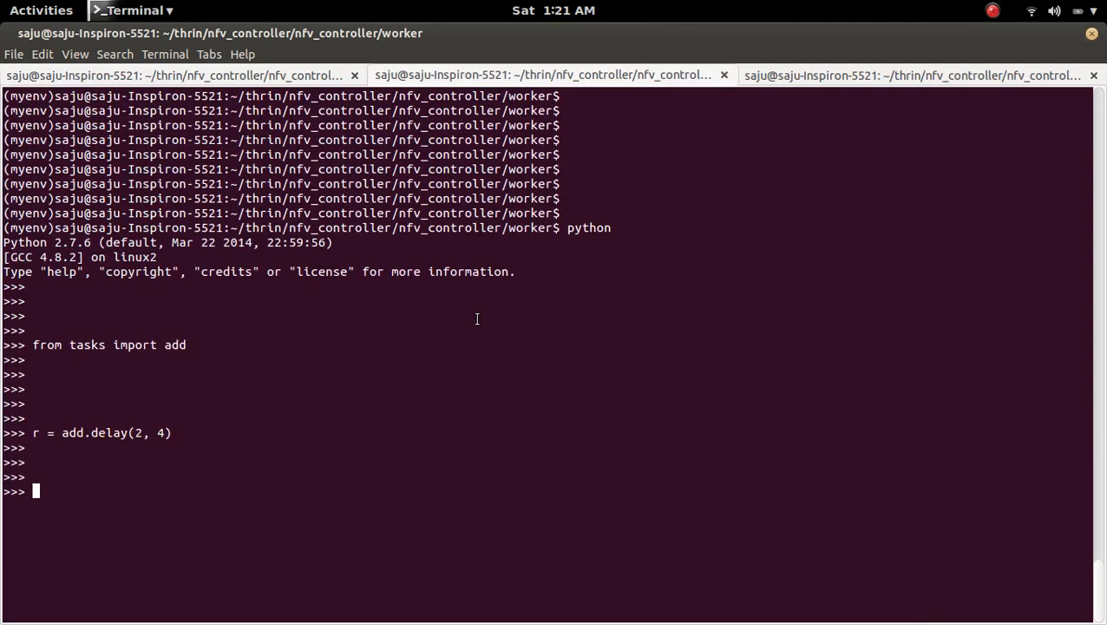
# Step: Evaluate r, r.ready(), r.result and dir(r) to see the task finished with result 6
pyautogui.write('r')
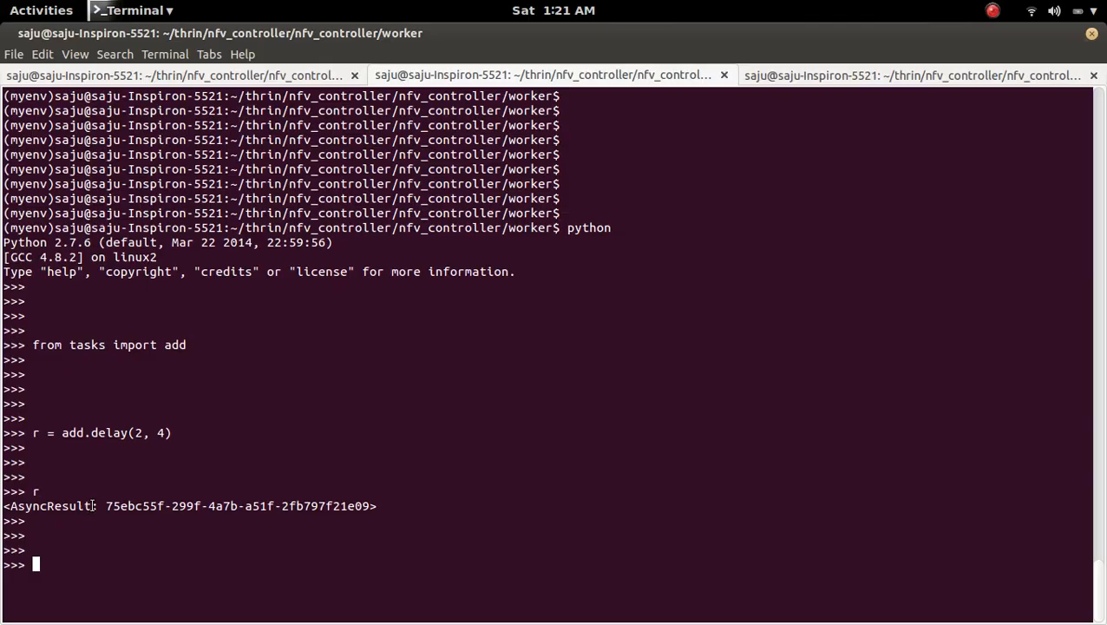
pyautogui.write('r')
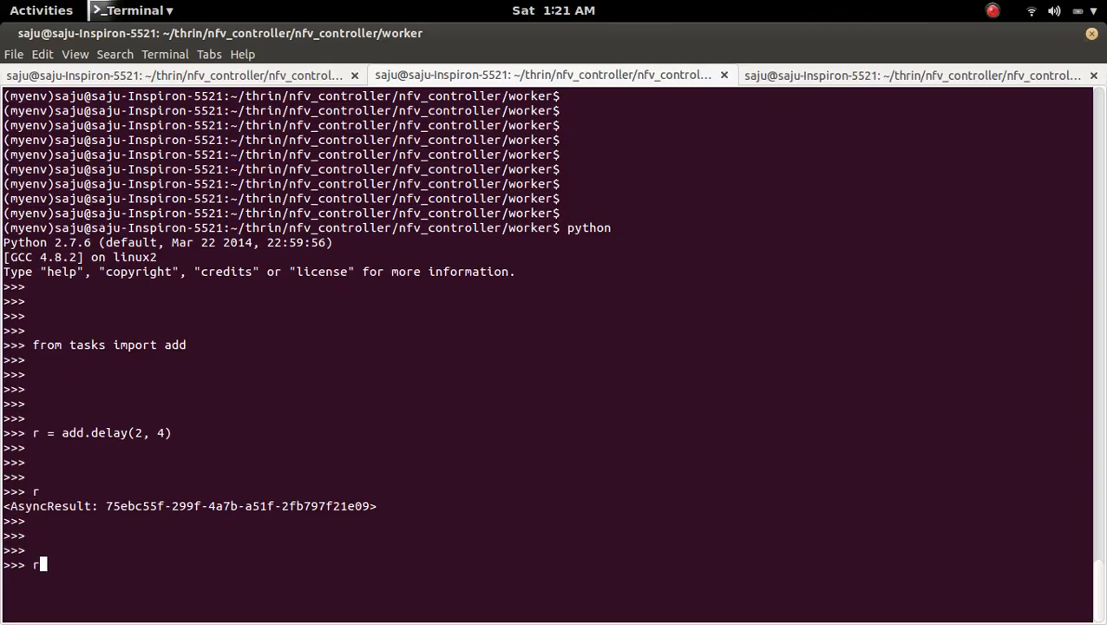
pyautogui.write('.ready(')
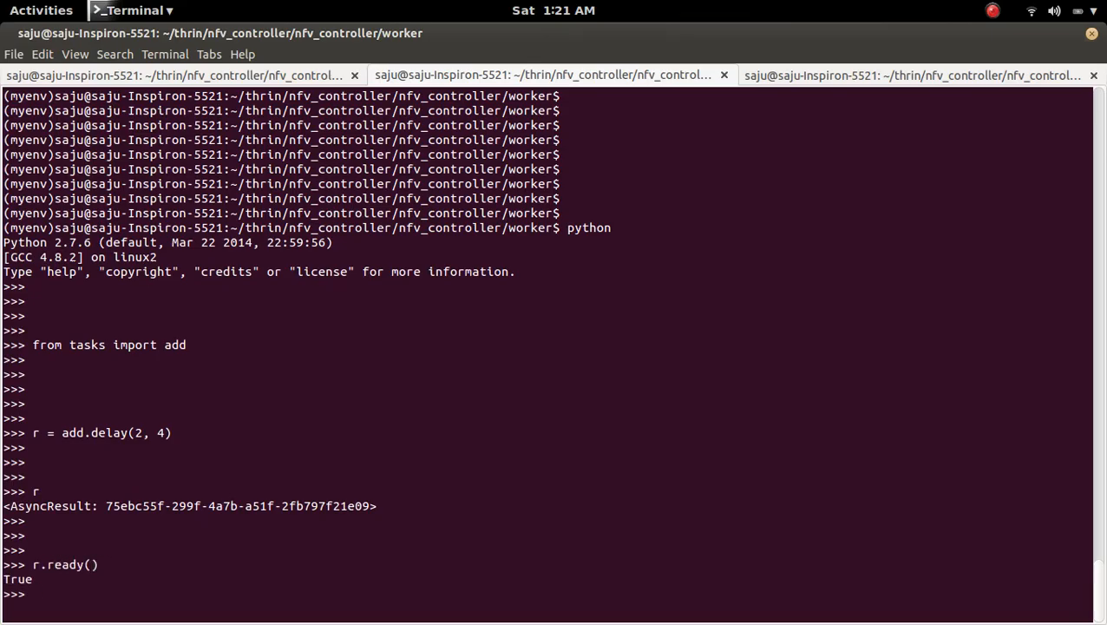
pyautogui.write('r.result')
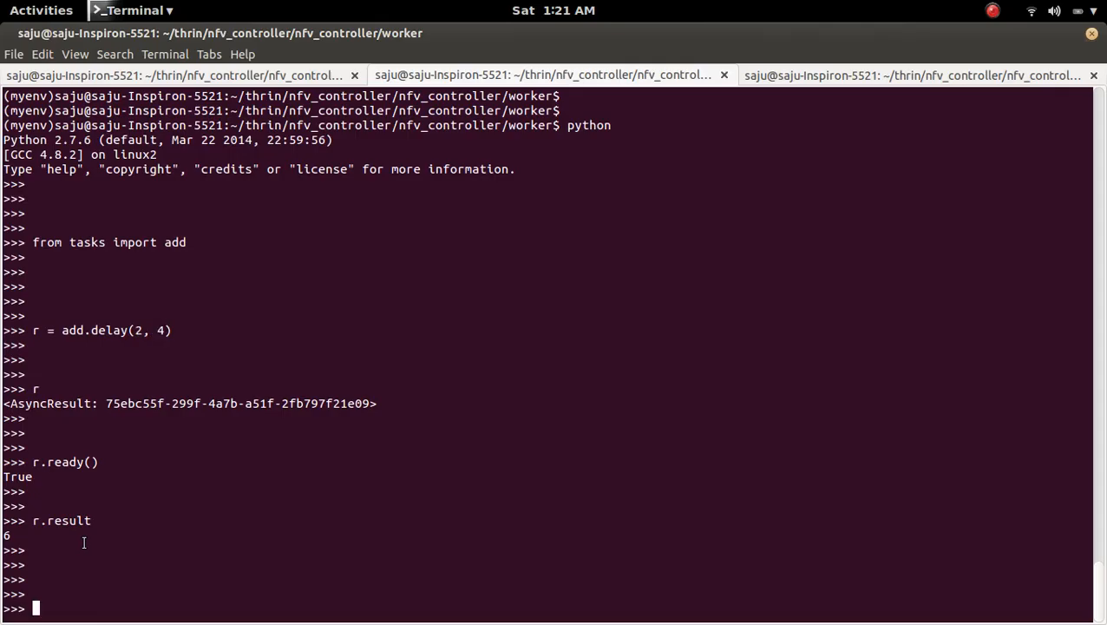
pyautogui.moveTo(354, 357)
pyautogui.write('dir')
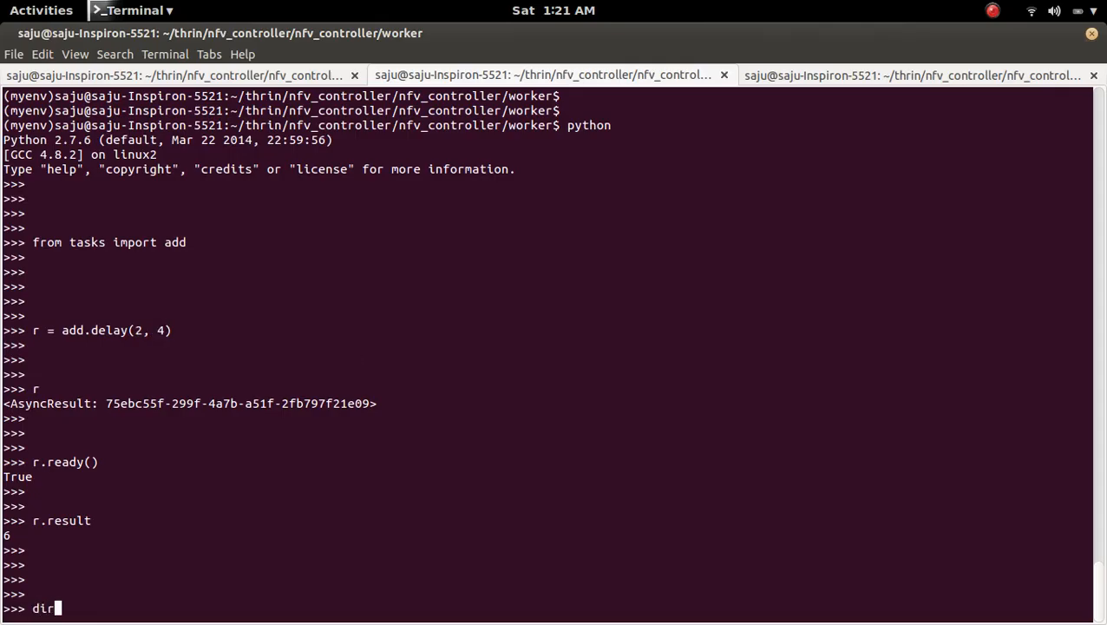
pyautogui.write('(r)')
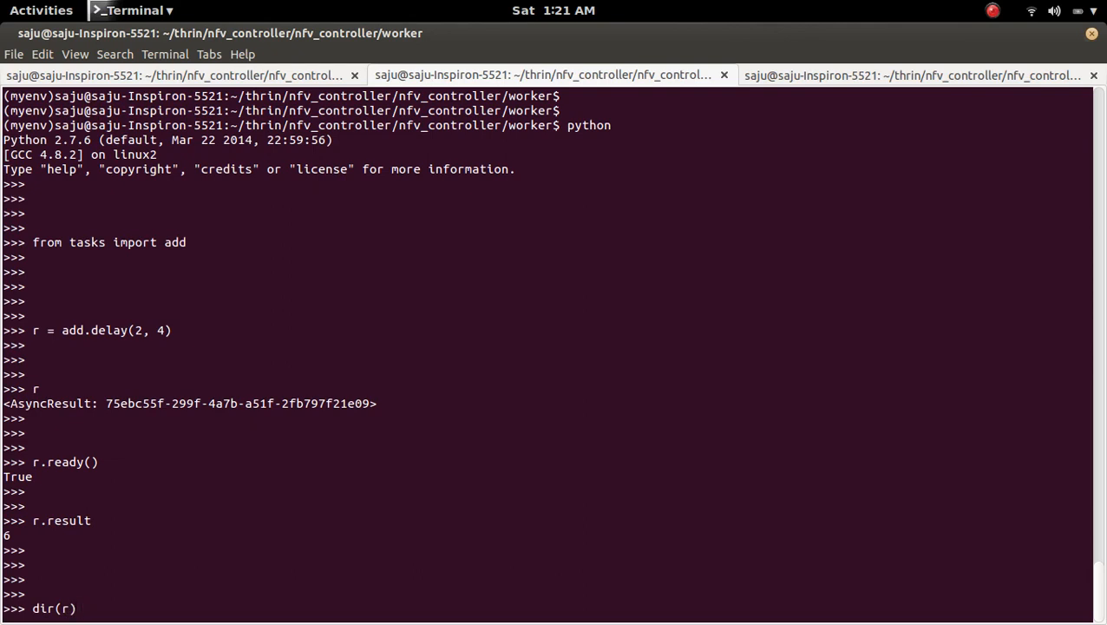
pyautogui.press('Return')
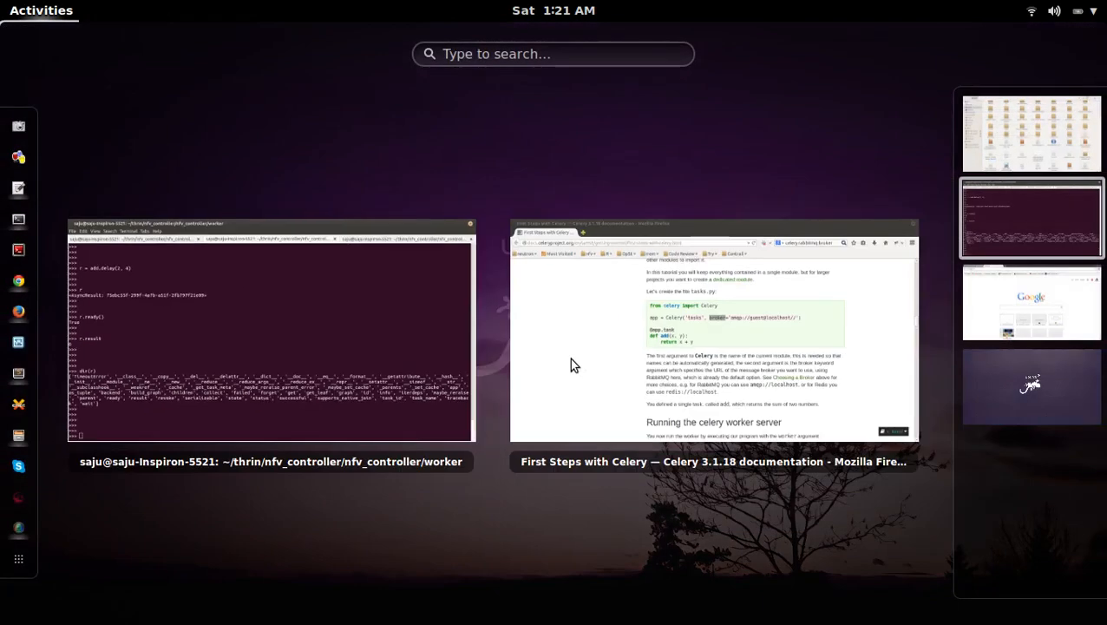
# Step: Switch to the Firefox window showing the Celery First Steps documentation
pyautogui.click(713, 330)
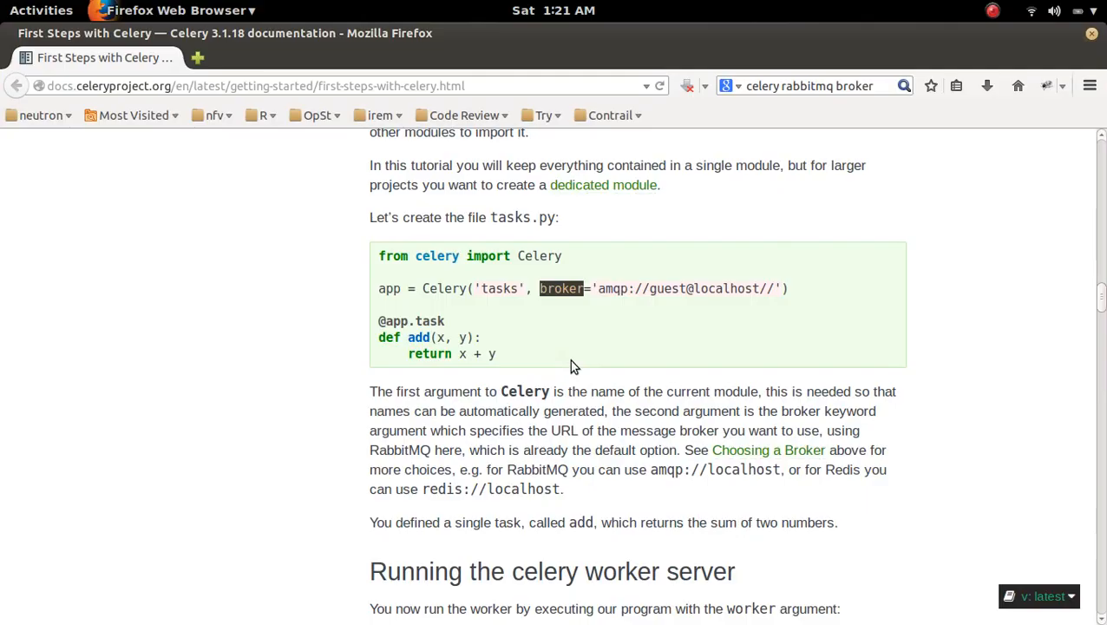